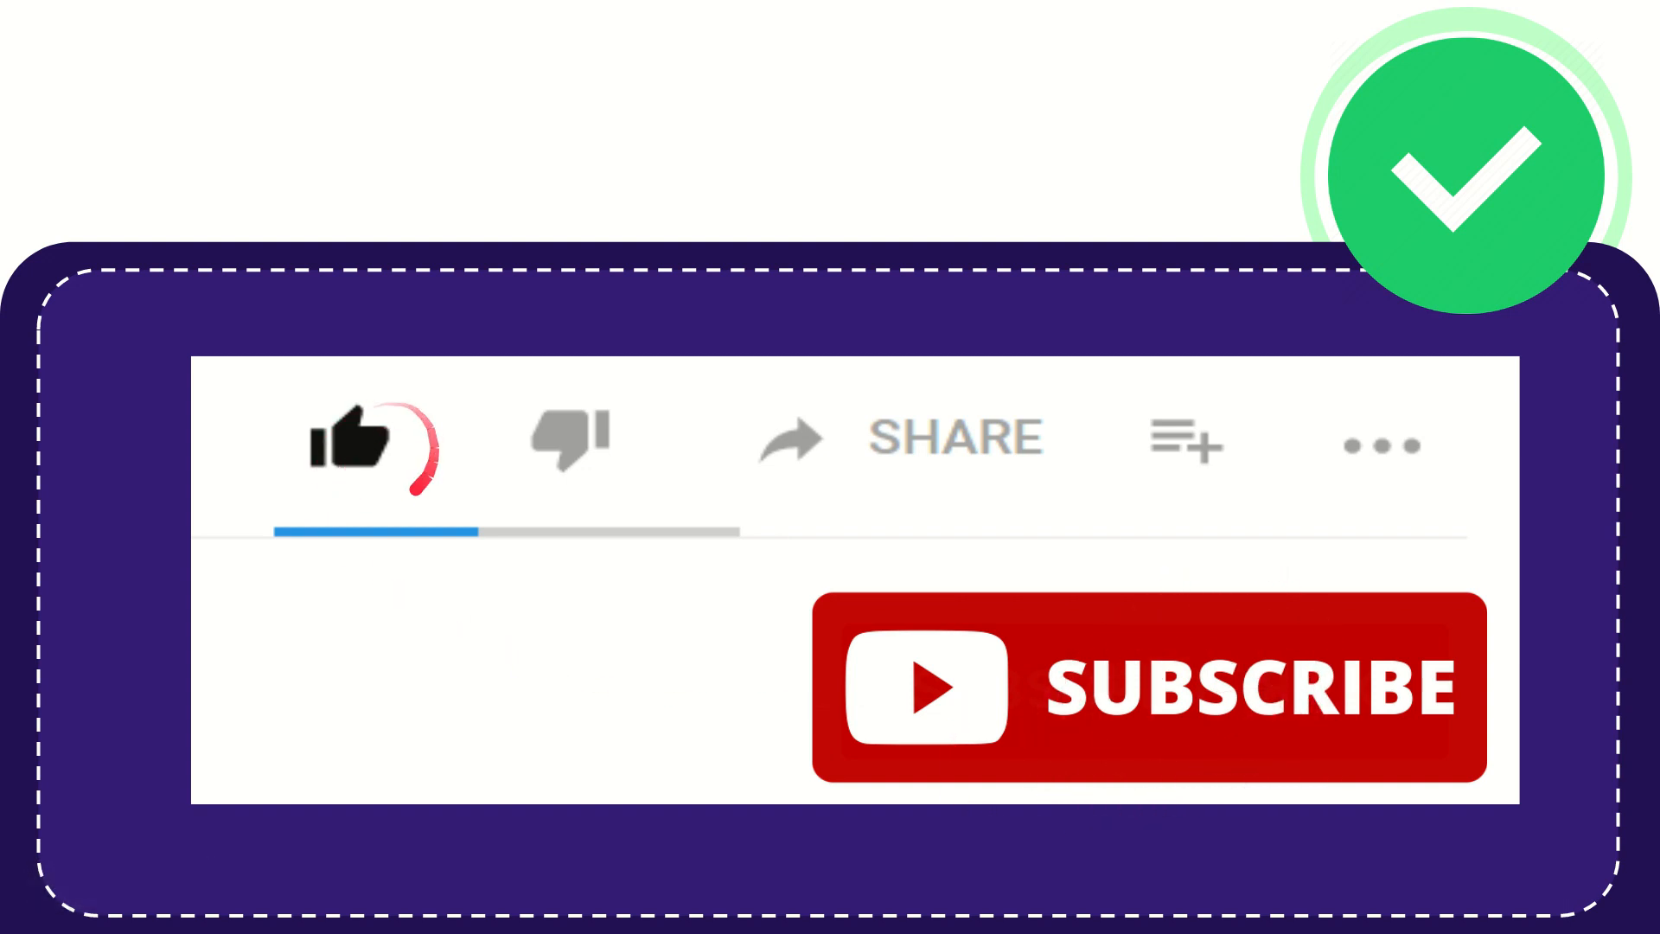
click(569, 437)
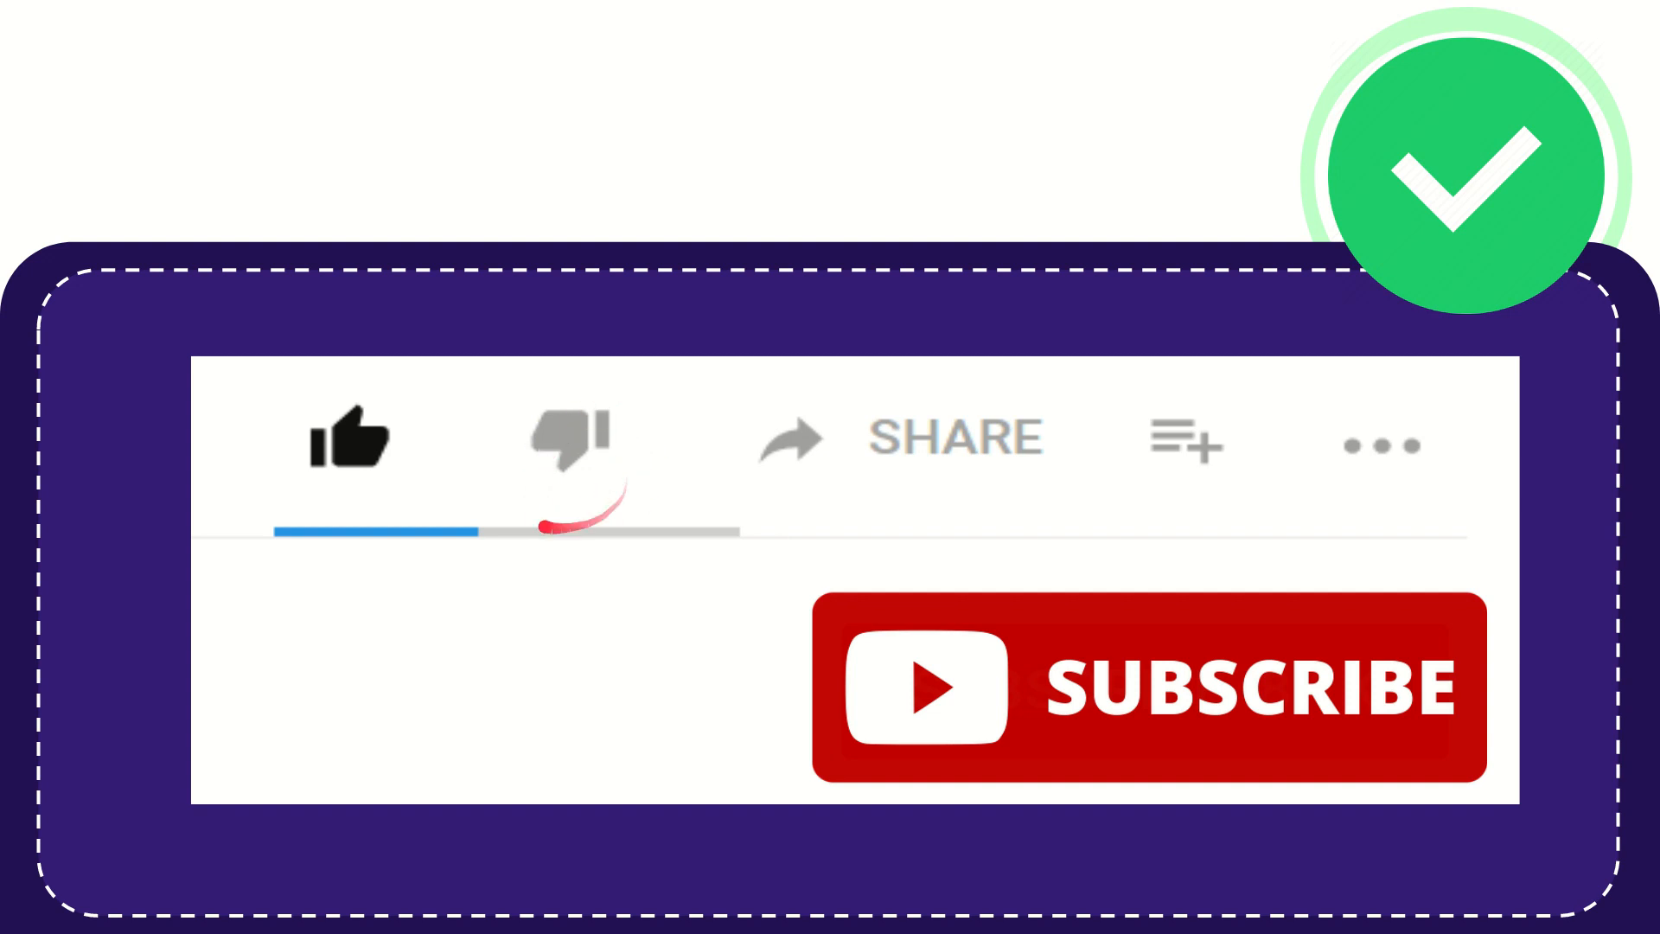
click(573, 440)
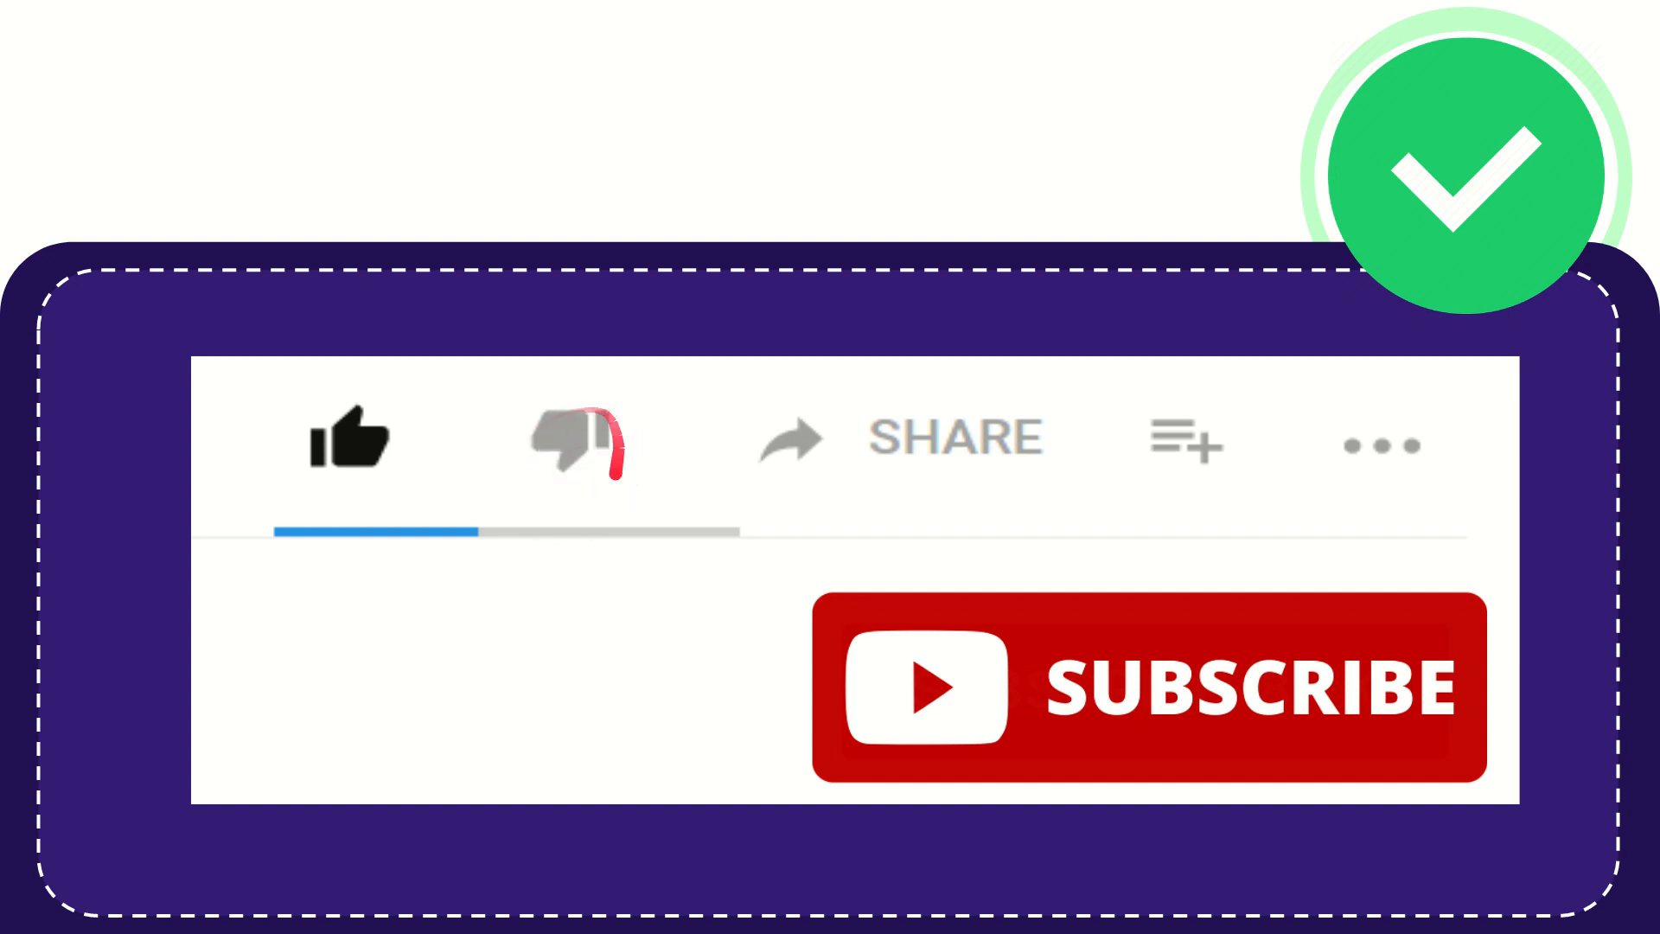
click(577, 439)
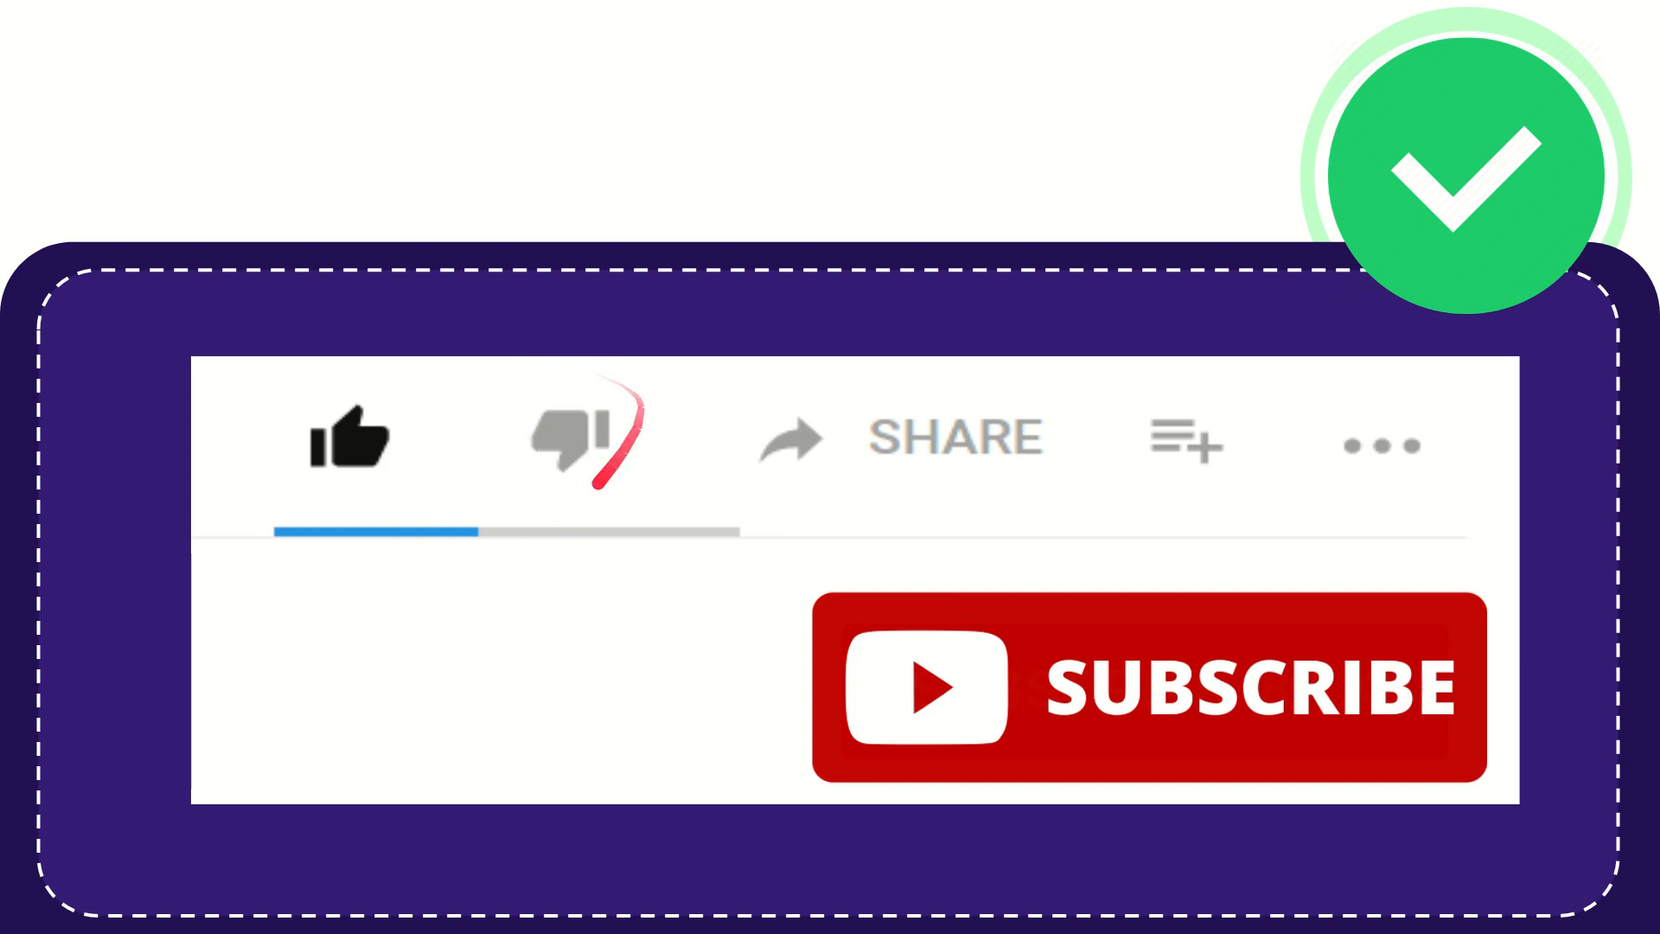